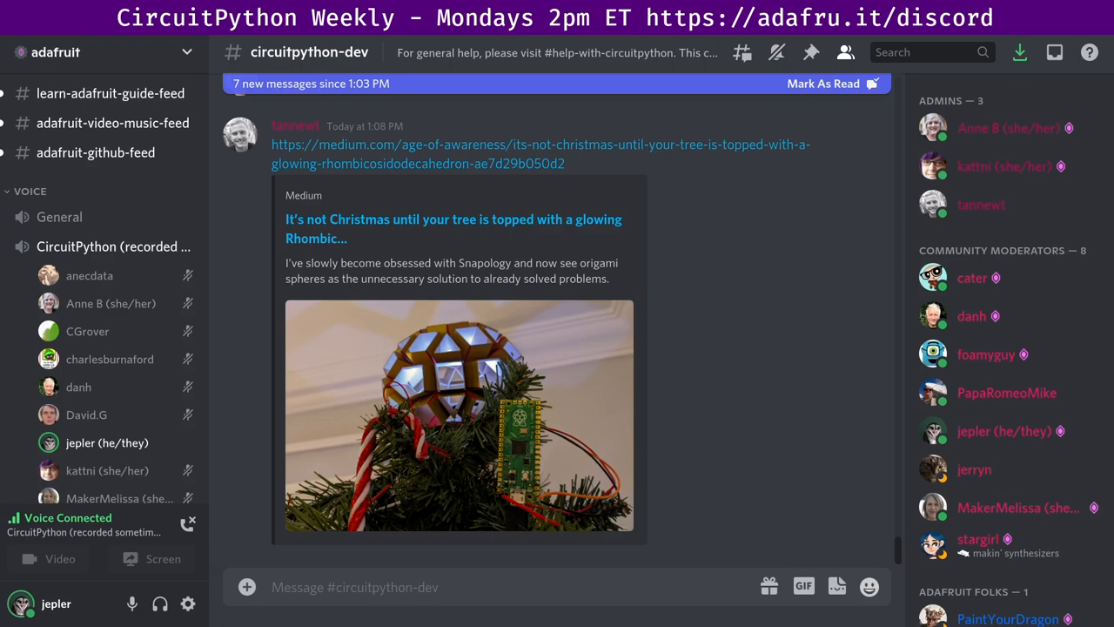
pyautogui.scroll(-3)
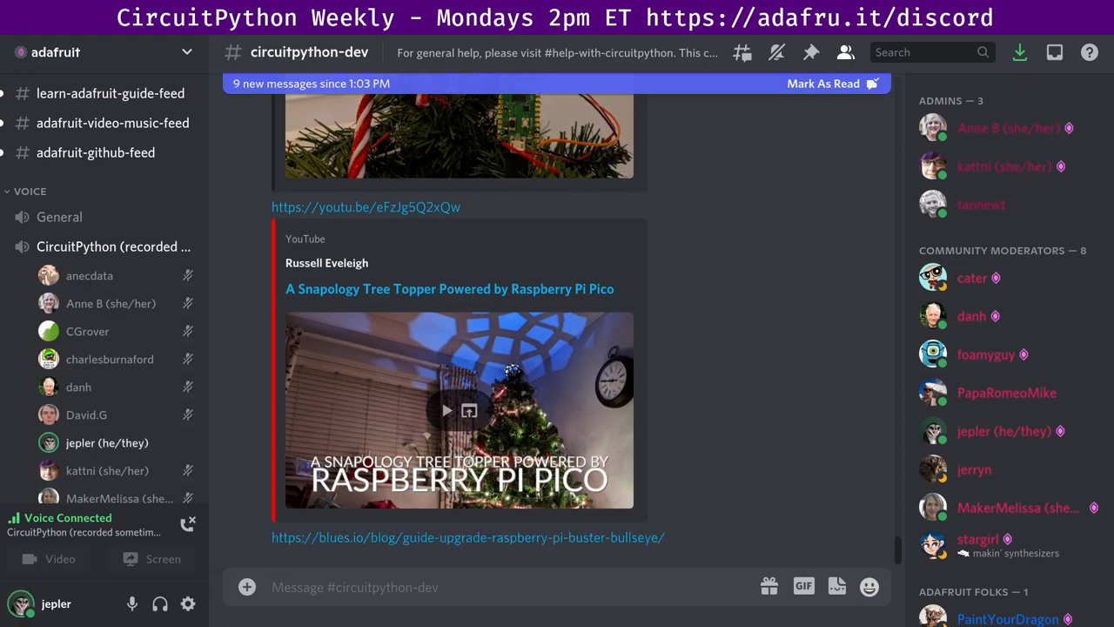
pyautogui.scroll(-3)
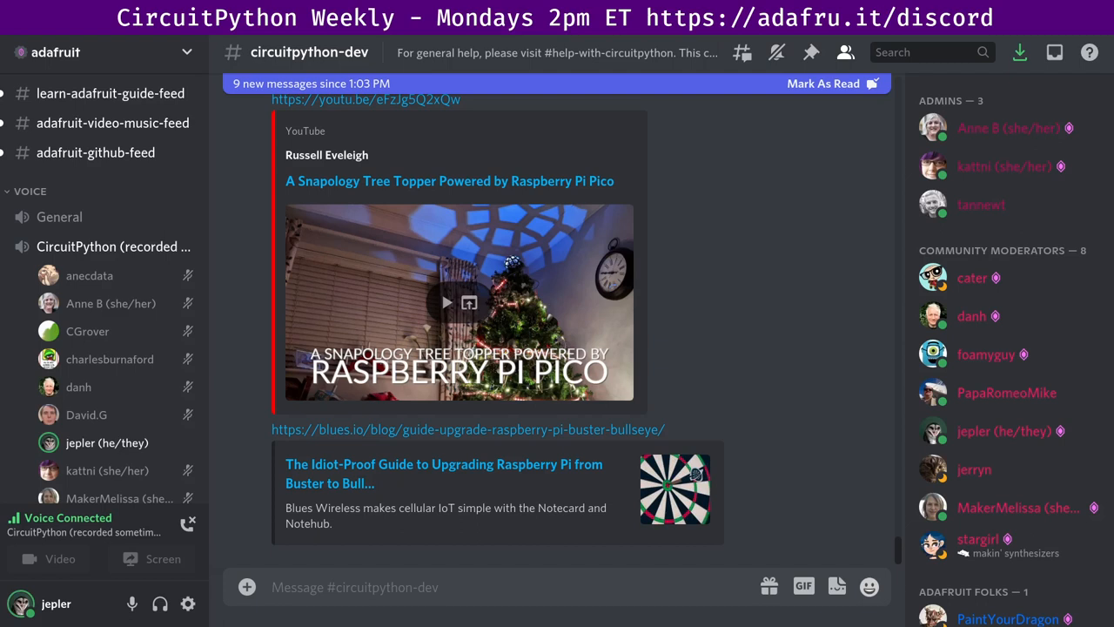
pyautogui.scroll(-3)
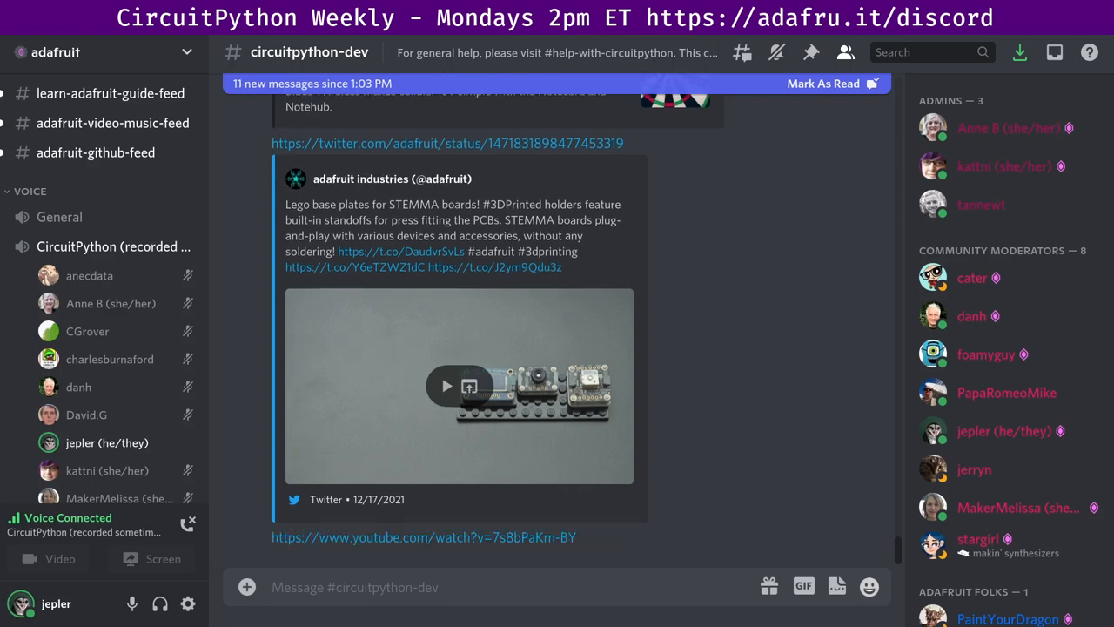
pyautogui.scroll(-3)
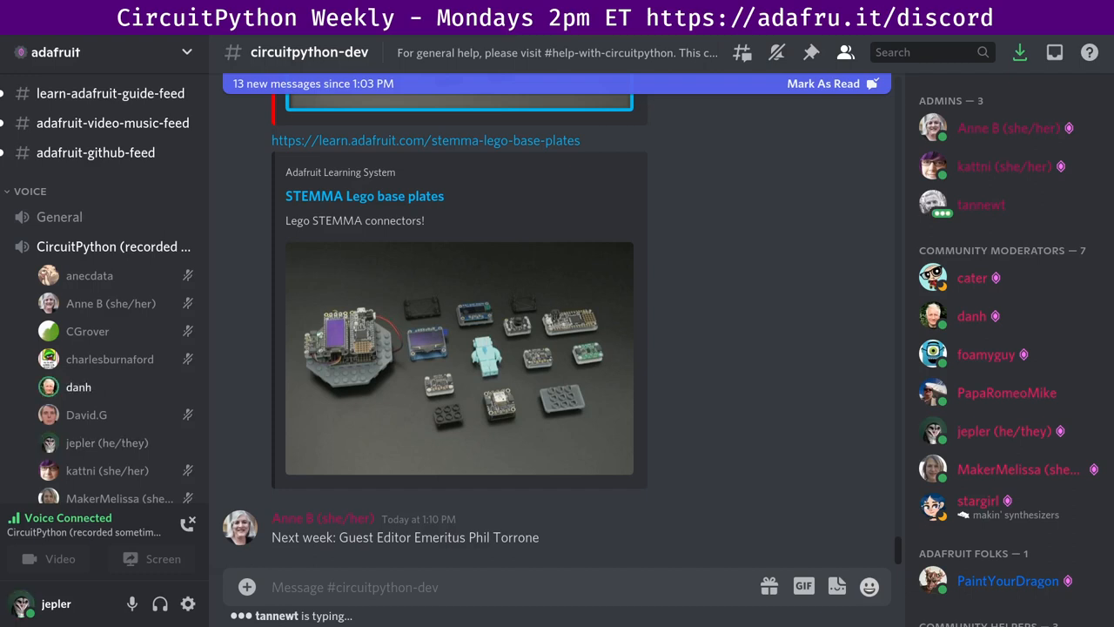
pyautogui.scroll(-3)
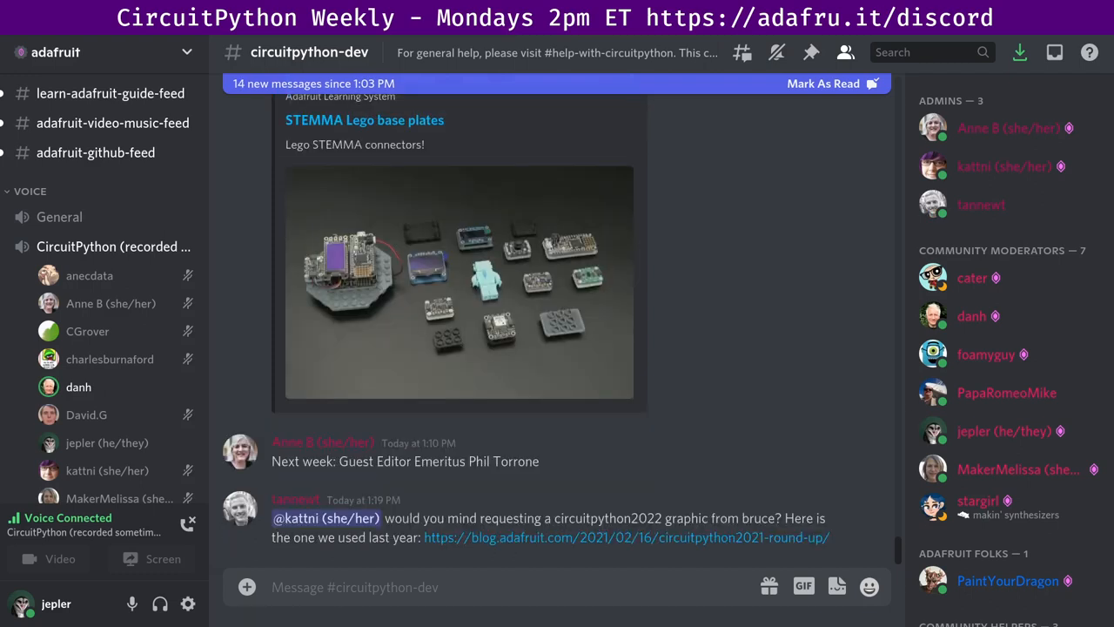
pyautogui.scroll(-3)
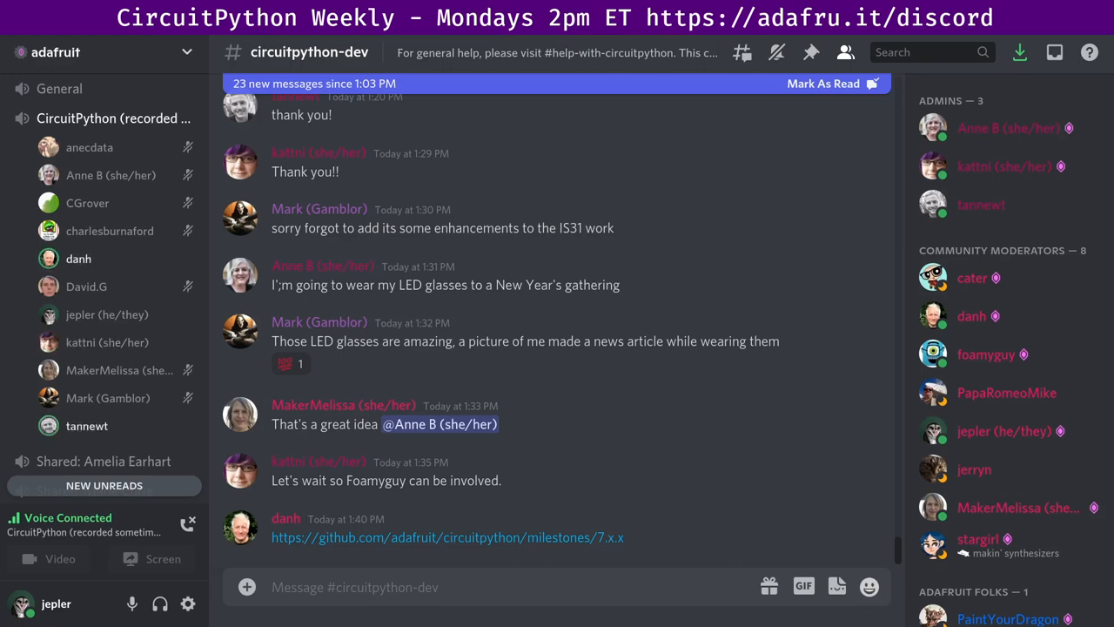
pyautogui.moveTo(97, 341)
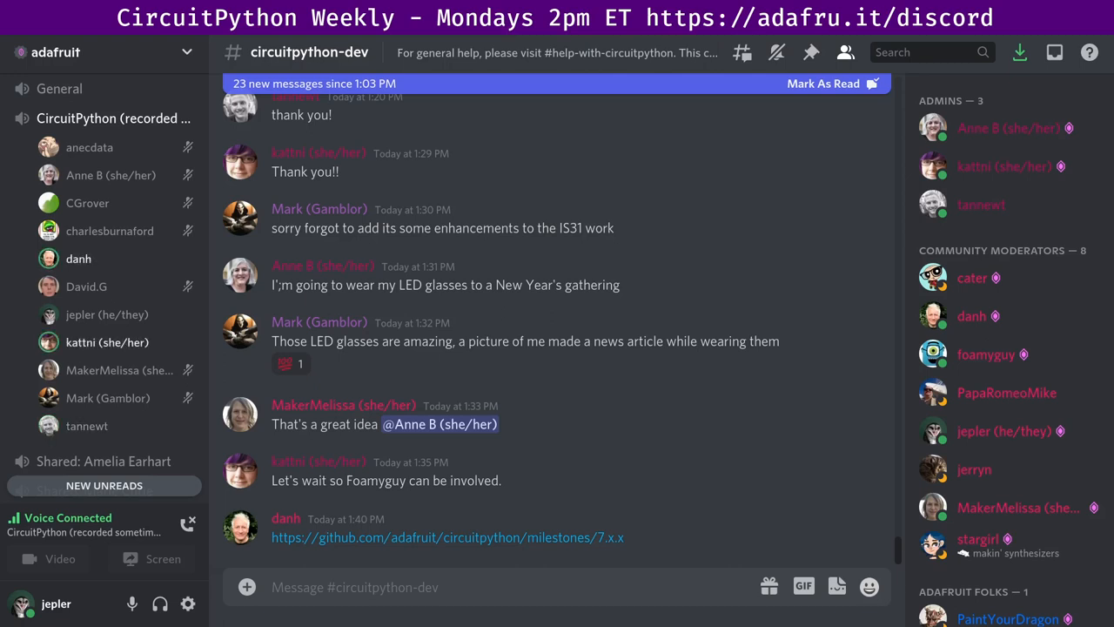